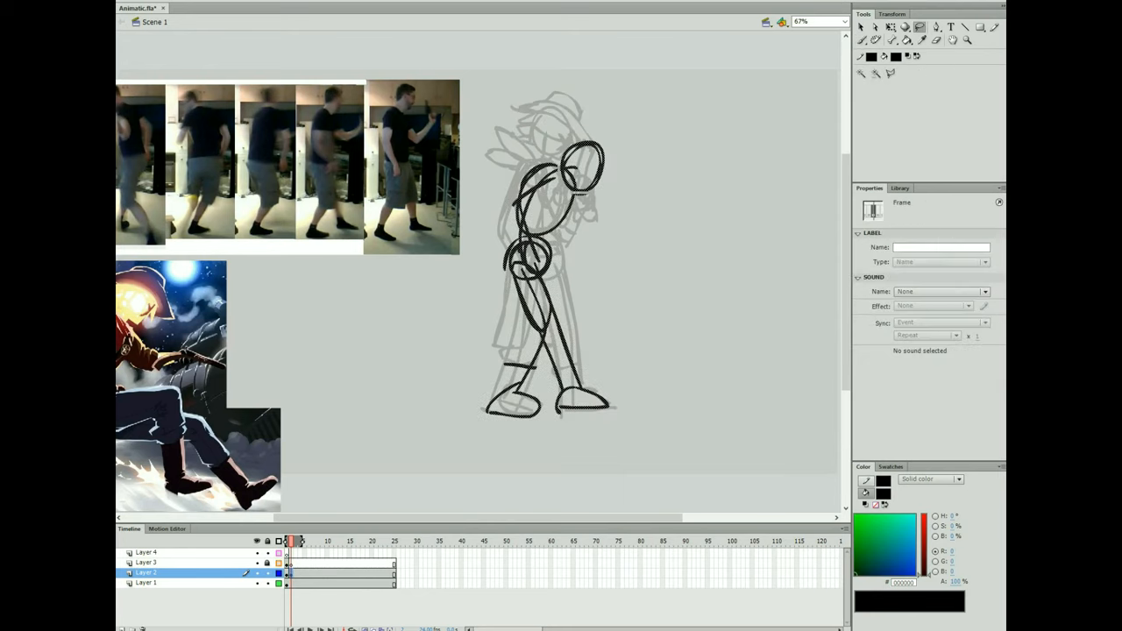
Brush a stroke over the stick figure's torso on the reference, then view a later rough-pose frame of the cowboy animation
click(891, 28)
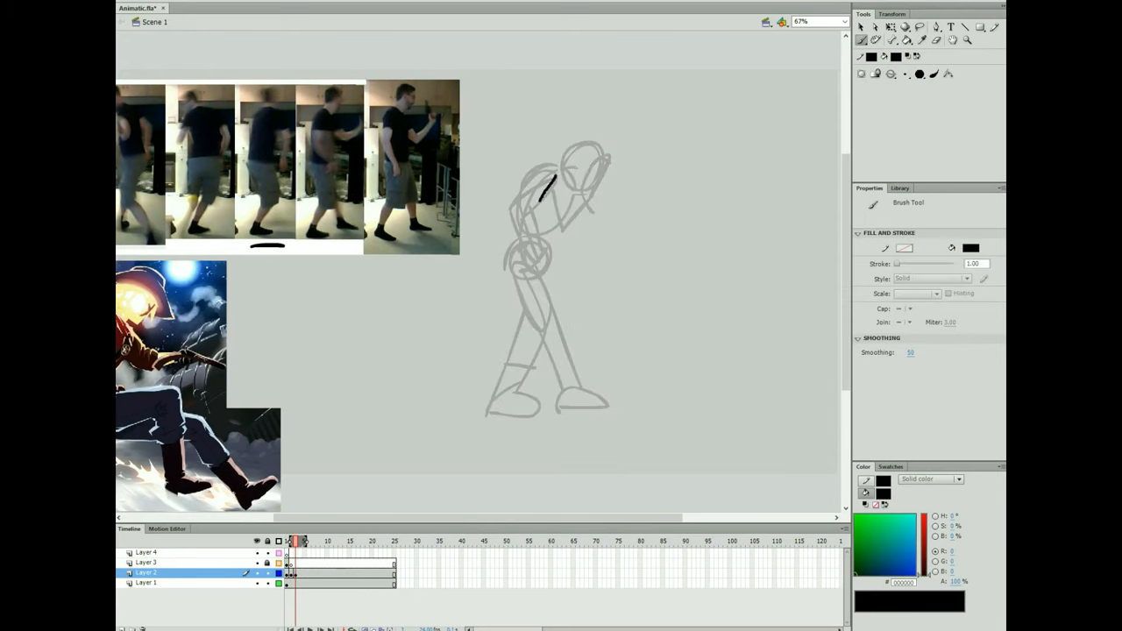
drag(552, 166, 505, 400)
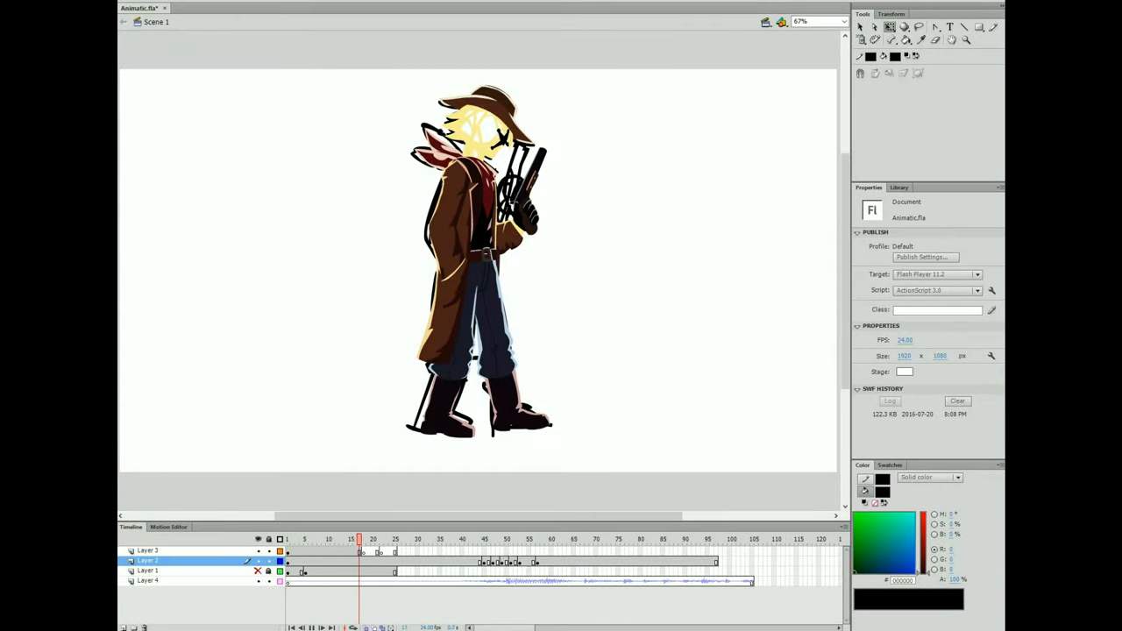
click(574, 540)
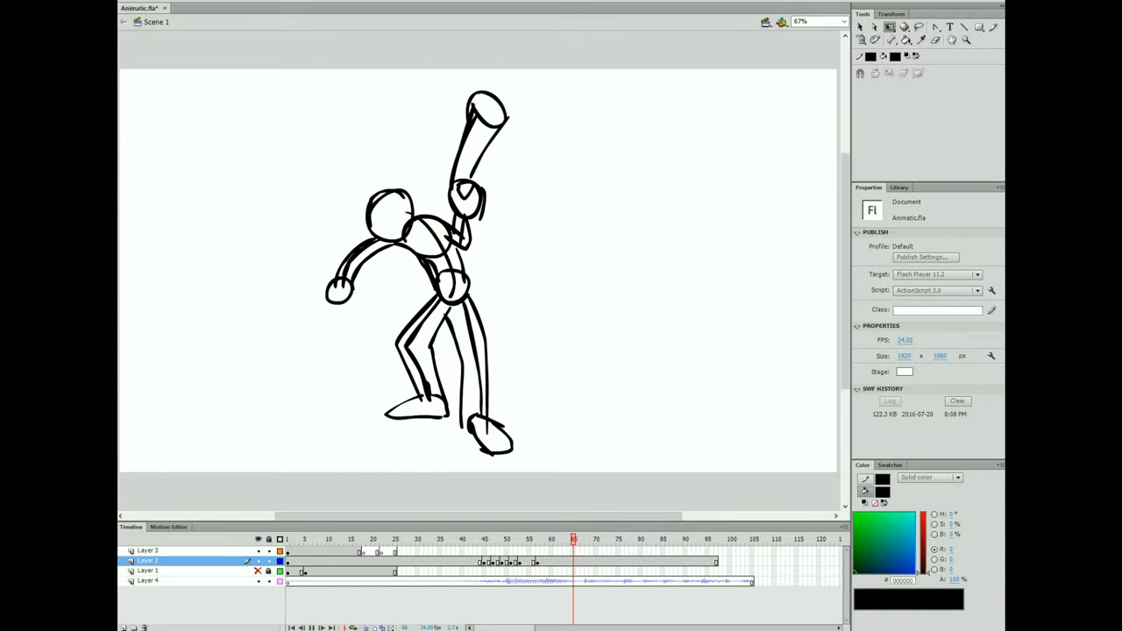